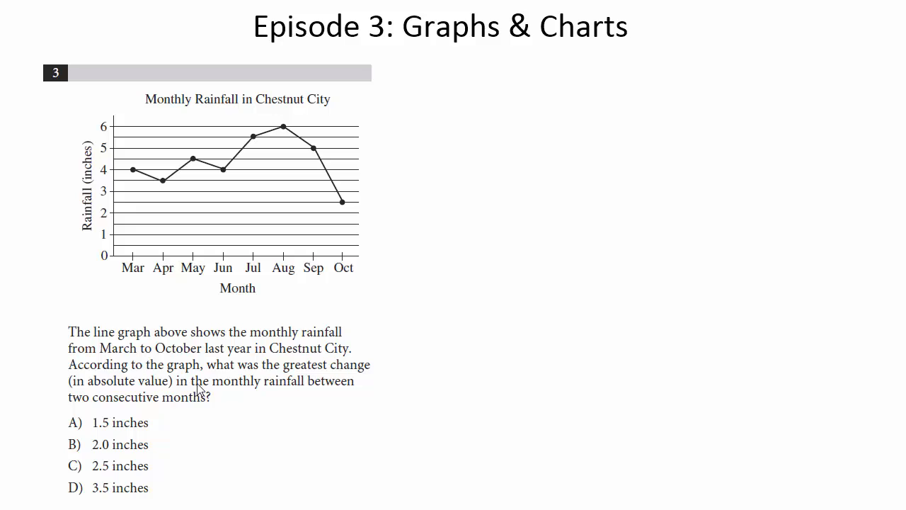
{"action": "mouse_move", "coordinate": [258, 331]}
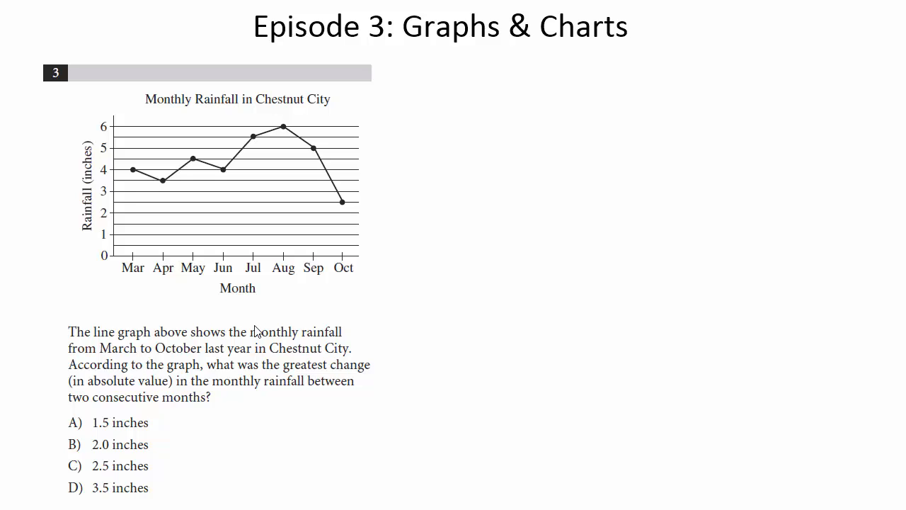
{"action": "mouse_move", "coordinate": [256, 331]}
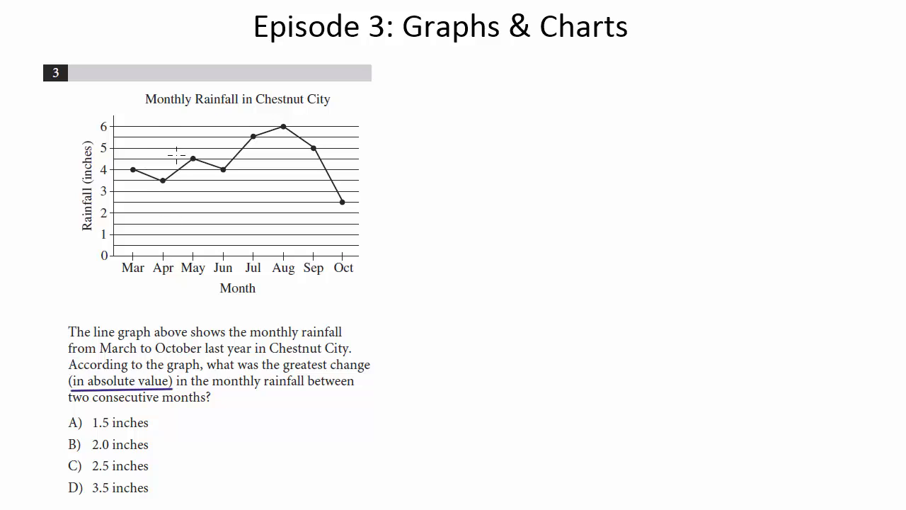
{"action": "mouse_move", "coordinate": [164, 128]}
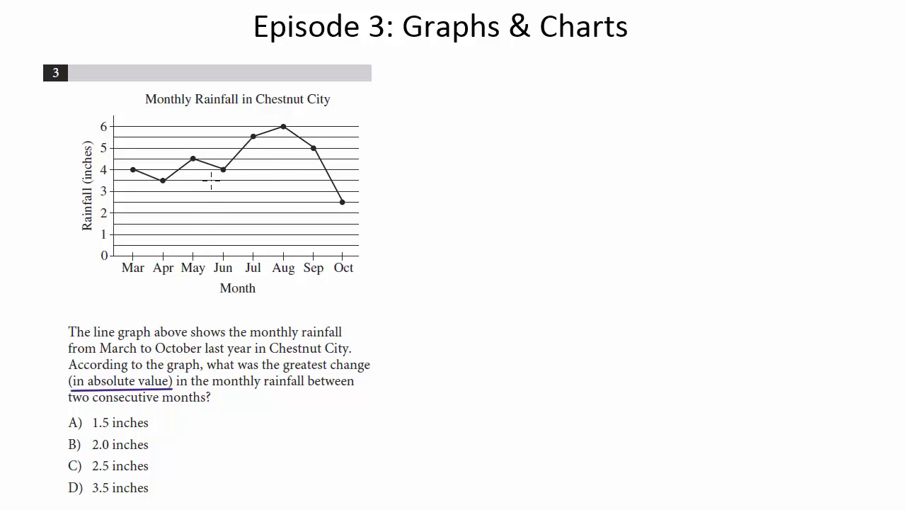
{"action": "mouse_move", "coordinate": [207, 172]}
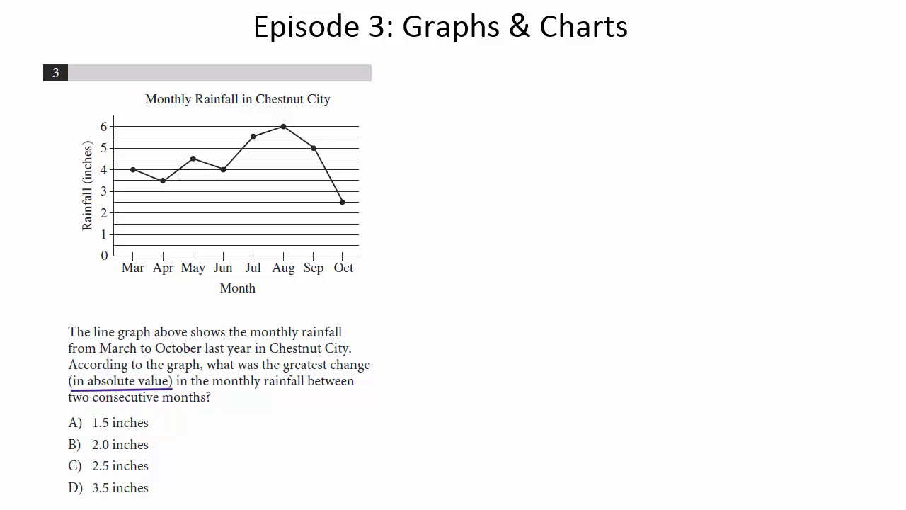
{"action": "mouse_move", "coordinate": [333, 187]}
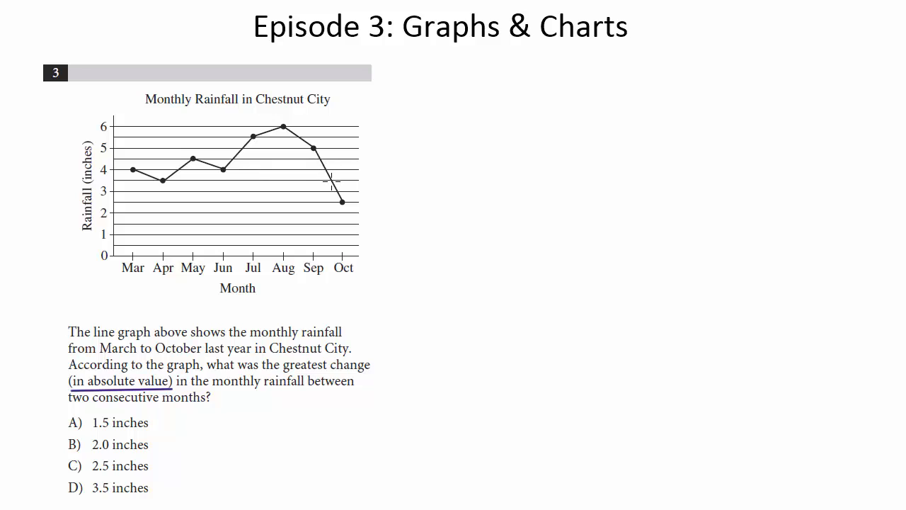
{"action": "mouse_move", "coordinate": [234, 167]}
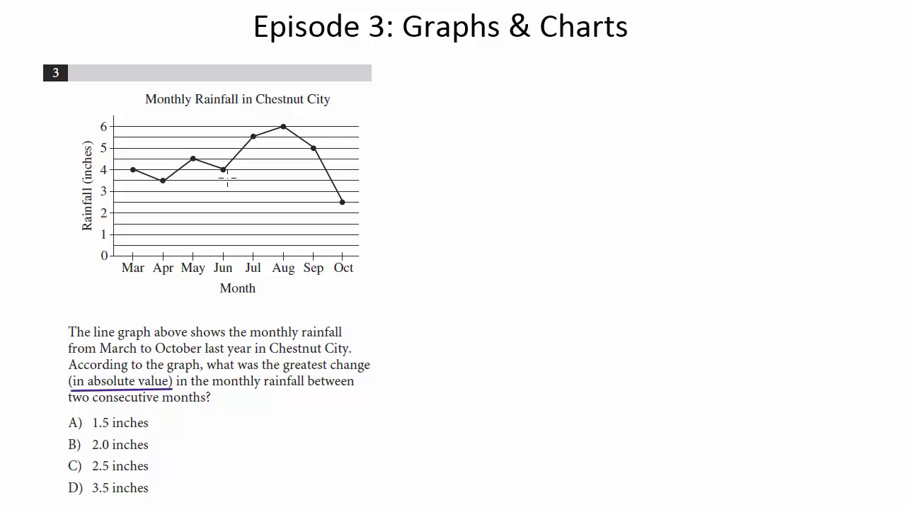
{"action": "mouse_move", "coordinate": [333, 205]}
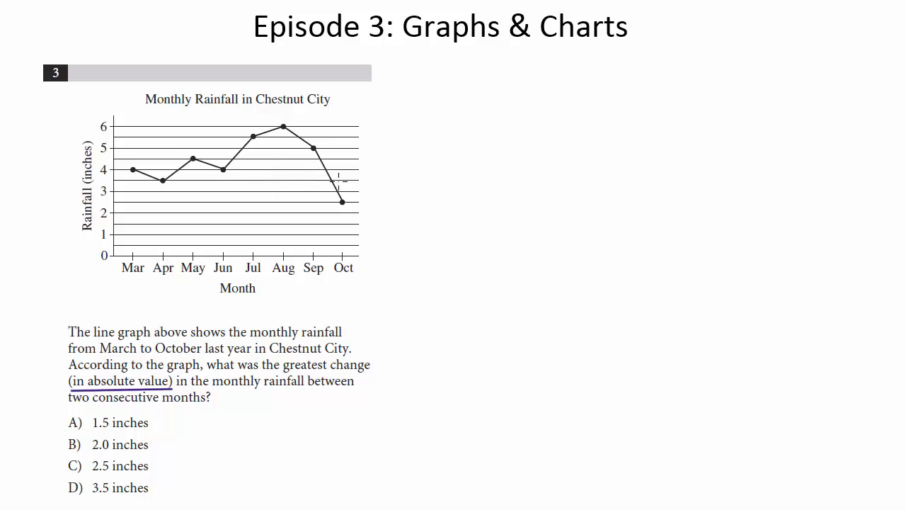
{"action": "mouse_move", "coordinate": [318, 233]}
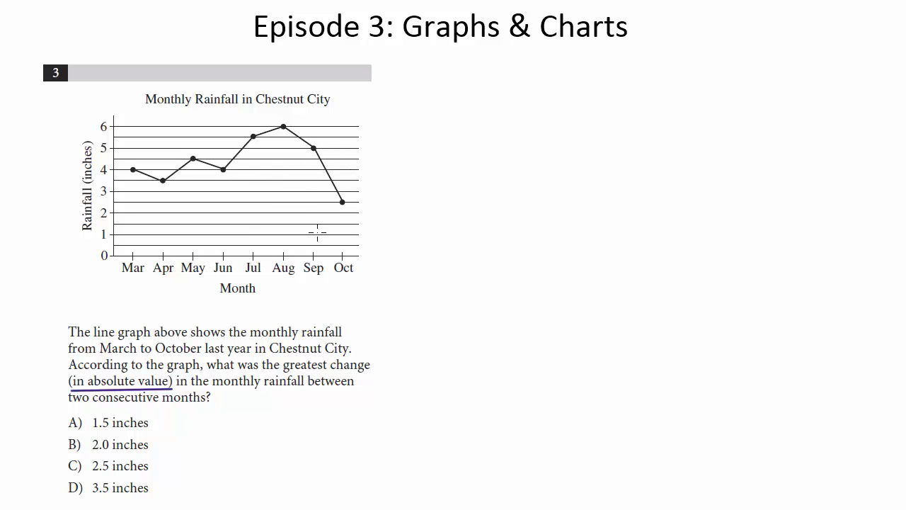
{"action": "mouse_move", "coordinate": [243, 163]}
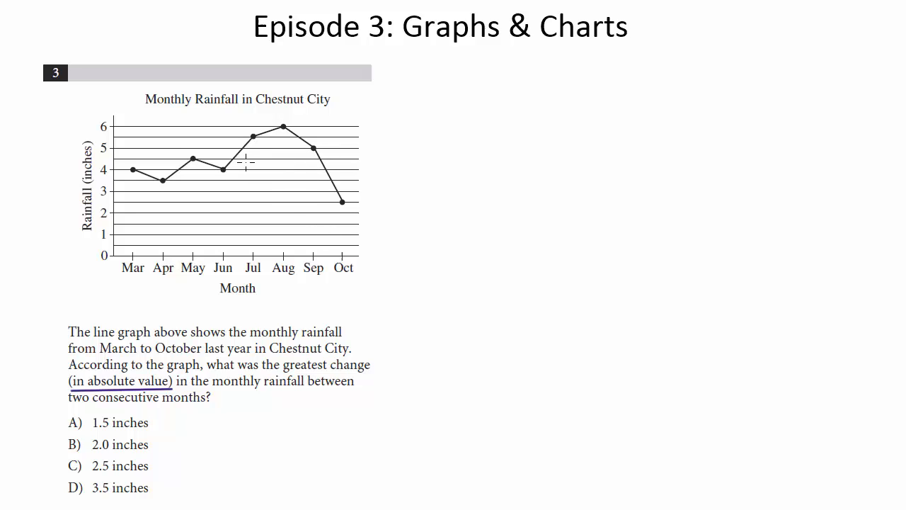
{"action": "mouse_move", "coordinate": [369, 146]}
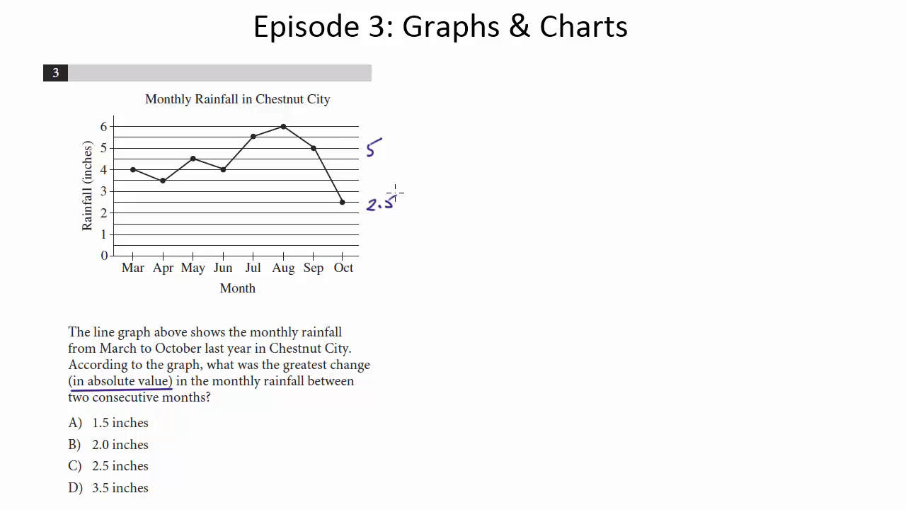
Step: Mark the Sep–Oct drop from 5 to 2.5 with a downward arrow and write Δ = 2.5
{"action": "left_click_drag", "start_coordinate": [374, 181], "coordinate": [397, 170]}
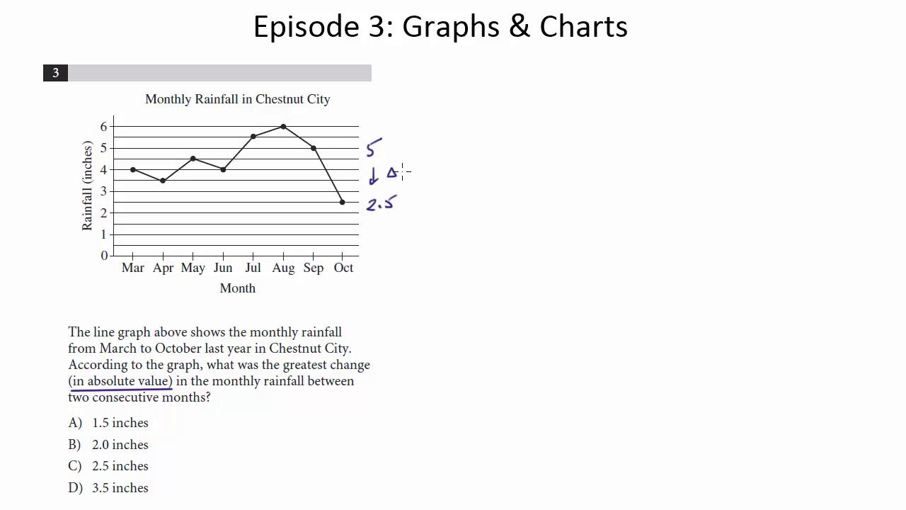
{"action": "type", "text": "= 2.5"}
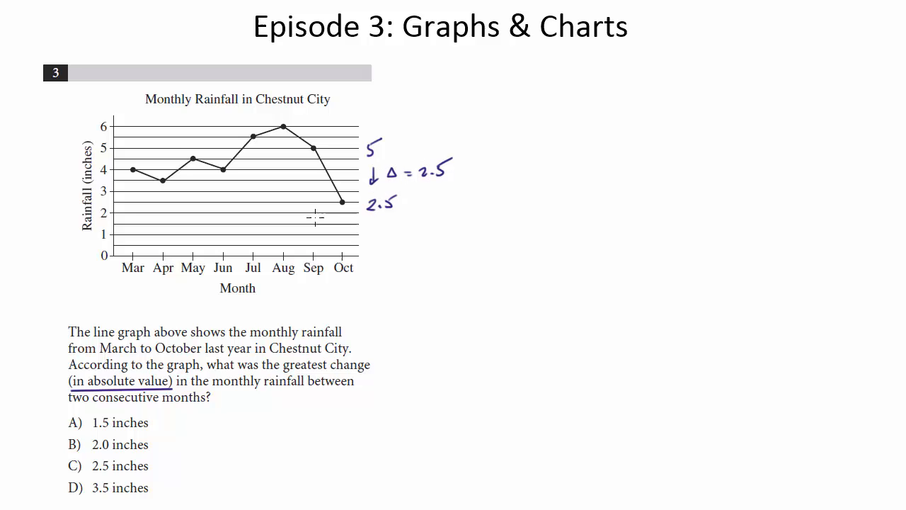